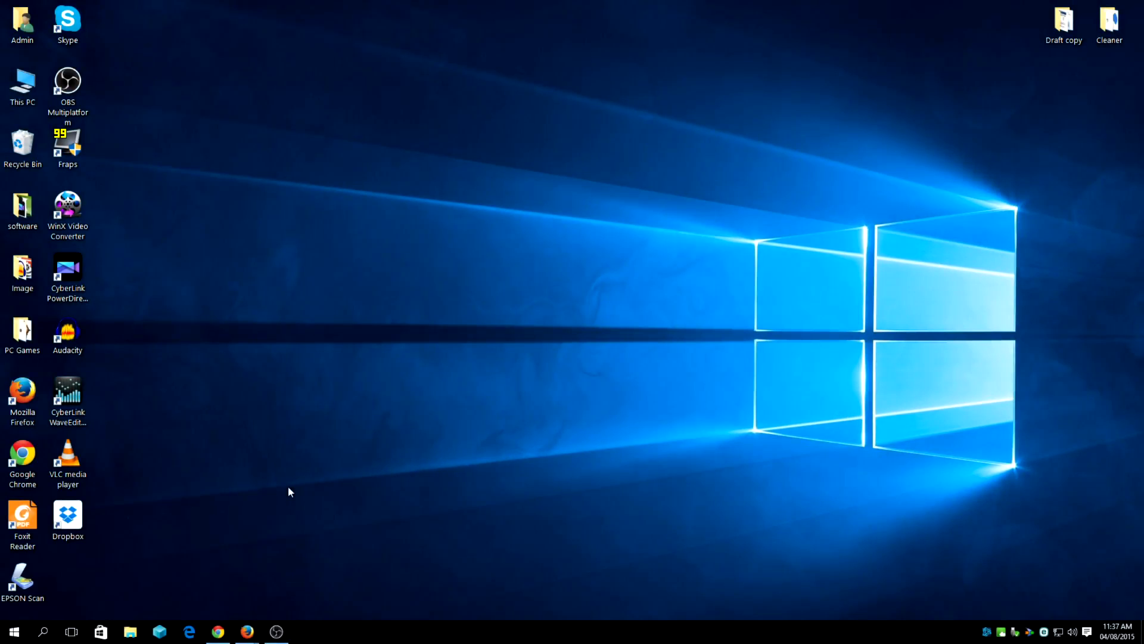
pyautogui.moveTo(335, 486)
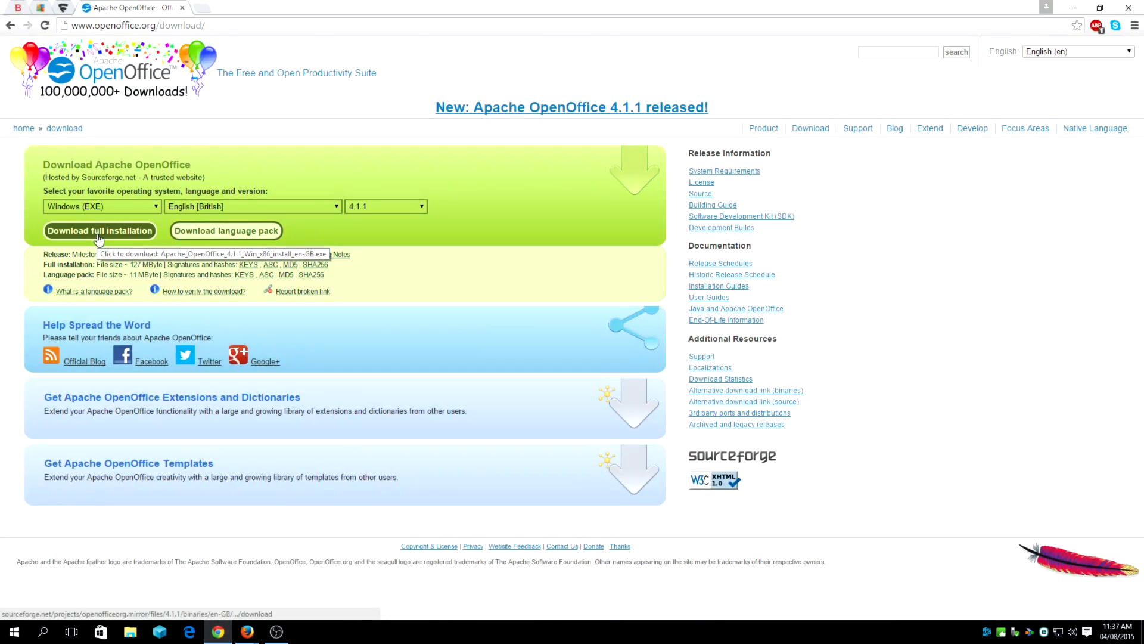
# Step: Download the full OpenOffice 4.1.1 Windows (EXE) English (British) installer
pyautogui.click(100, 231)
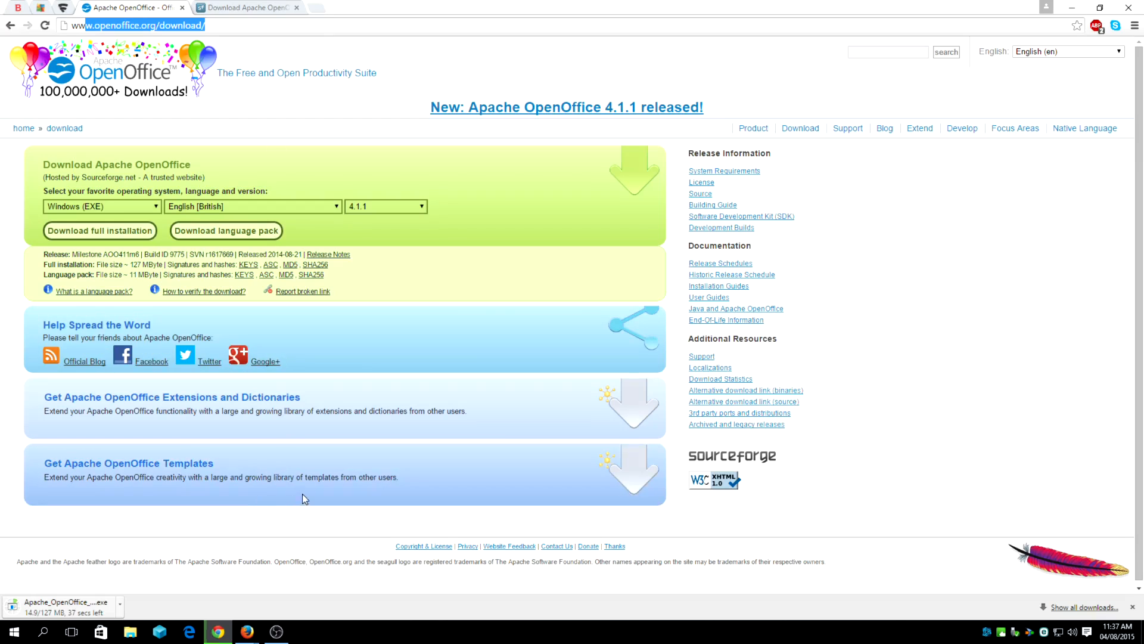
pyautogui.moveTo(426, 228)
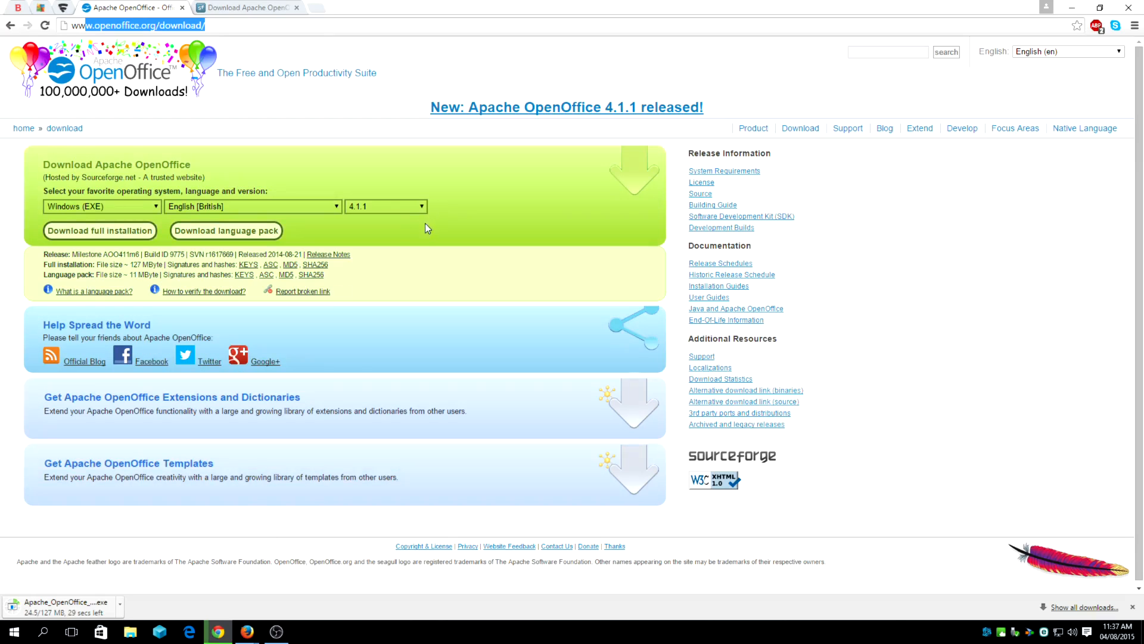
pyautogui.moveTo(403, 236)
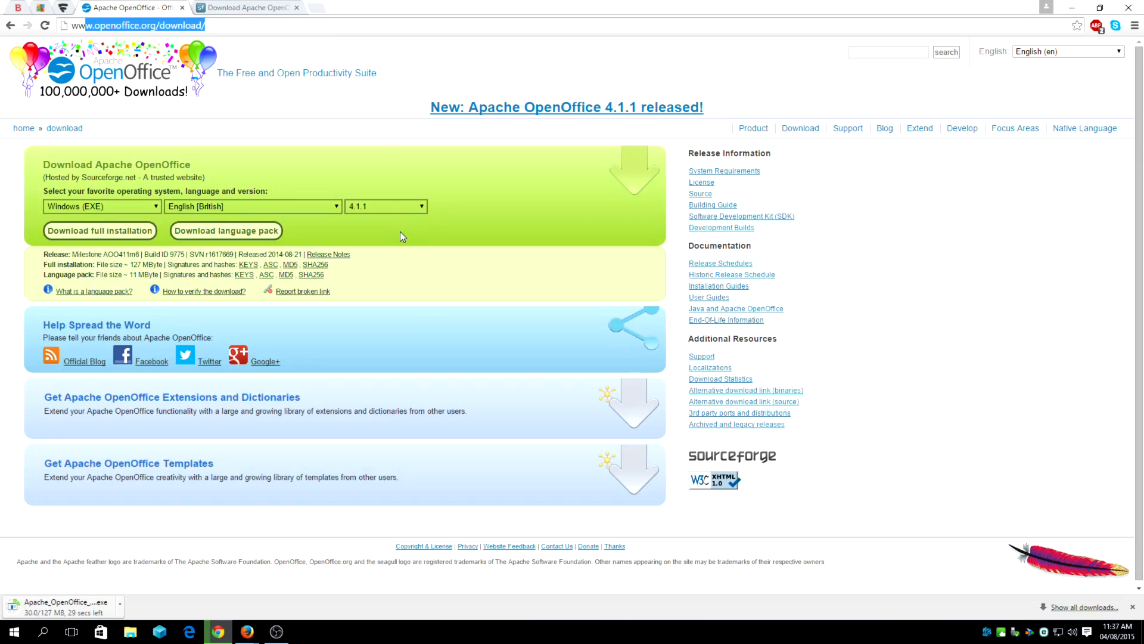
pyautogui.moveTo(122, 457)
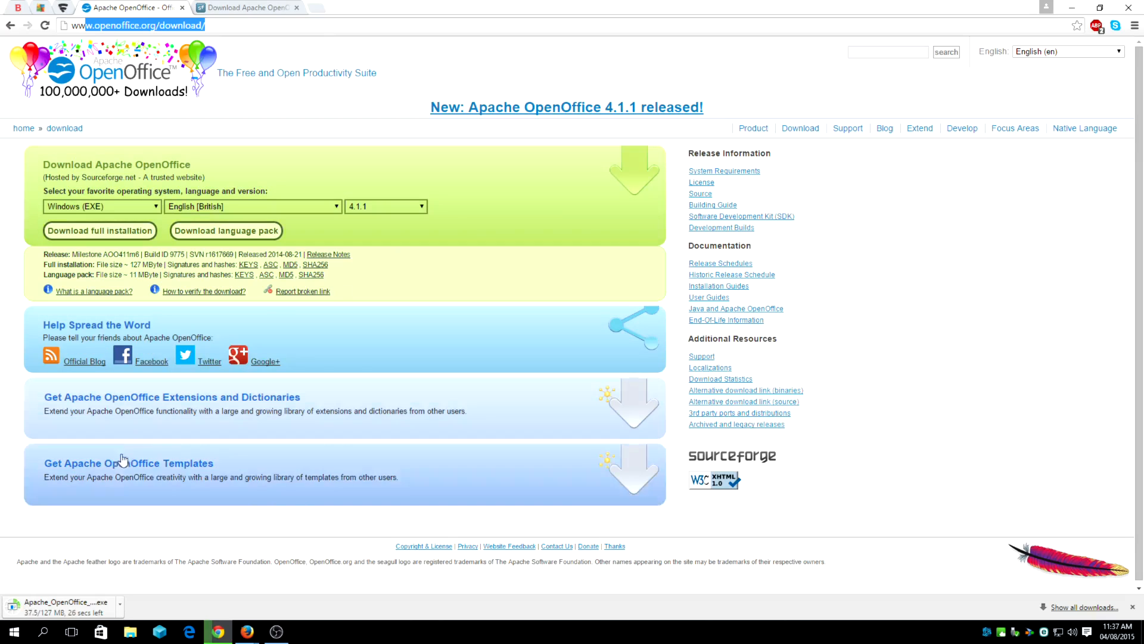
pyautogui.moveTo(305, 219)
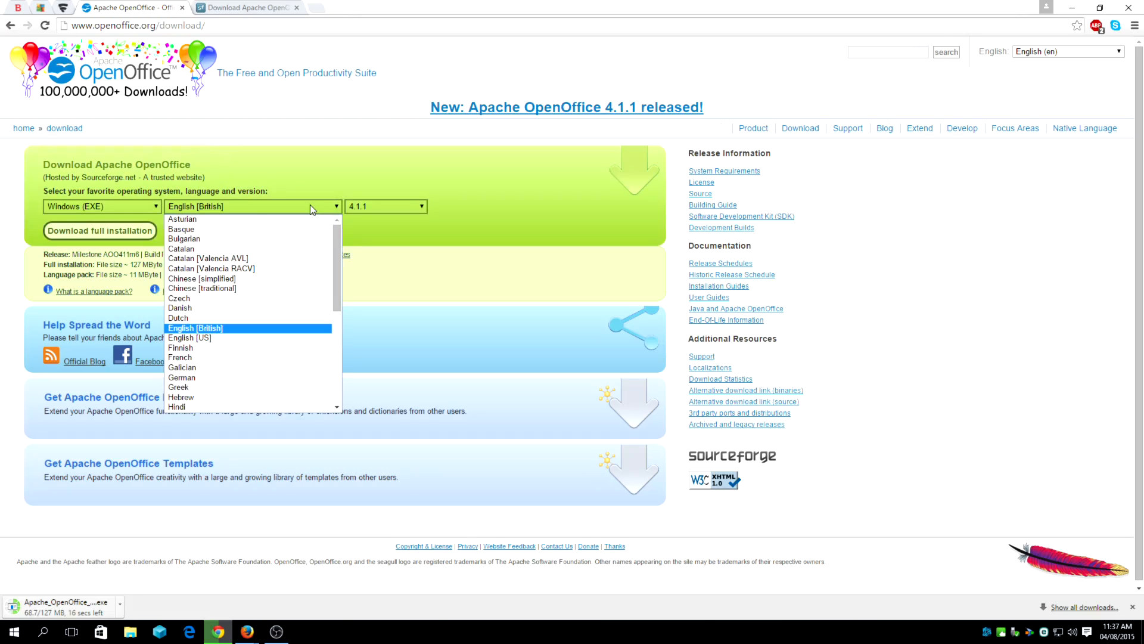
pyautogui.moveTo(271, 338)
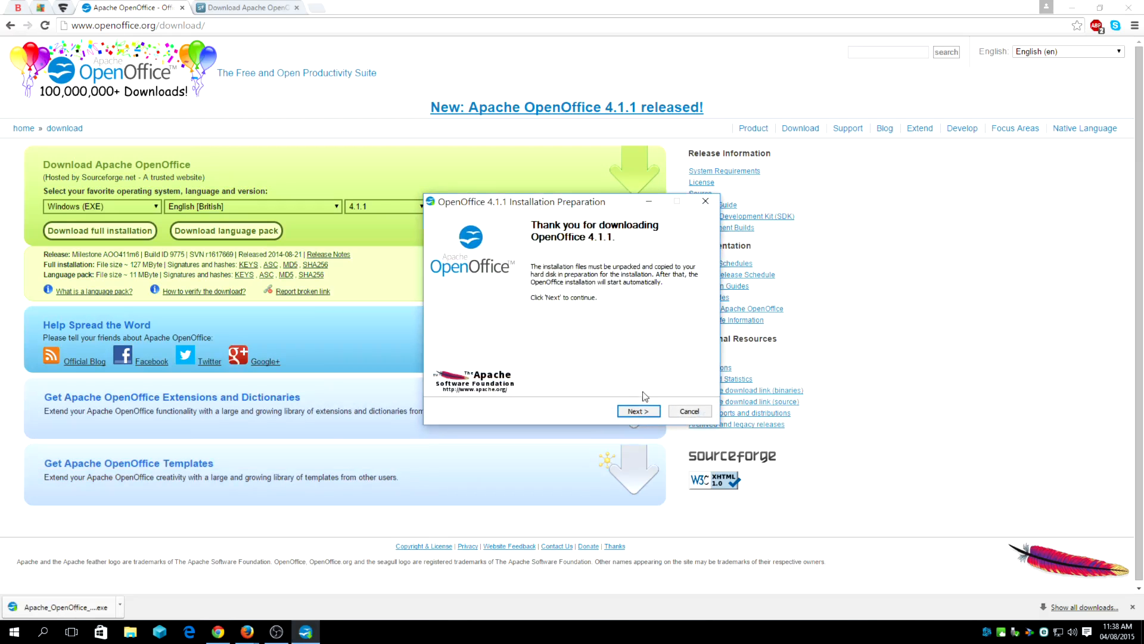
# Step: Unpack the 4.1.1 setup files to the default desktop folder and acknowledge the already-installed message
pyautogui.click(638, 410)
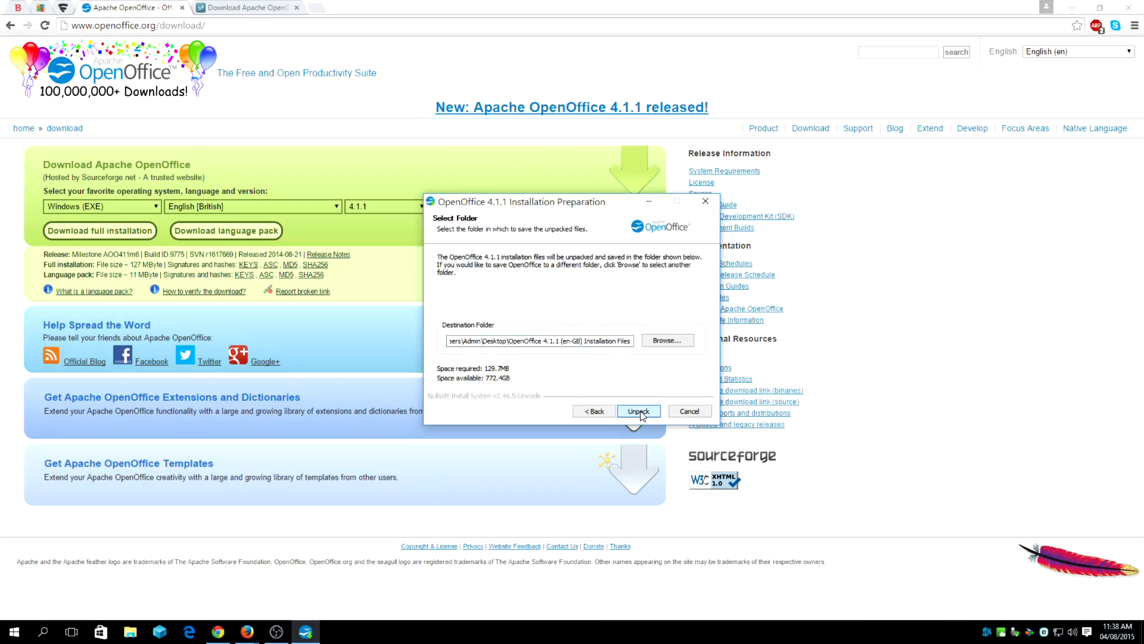
pyautogui.click(637, 410)
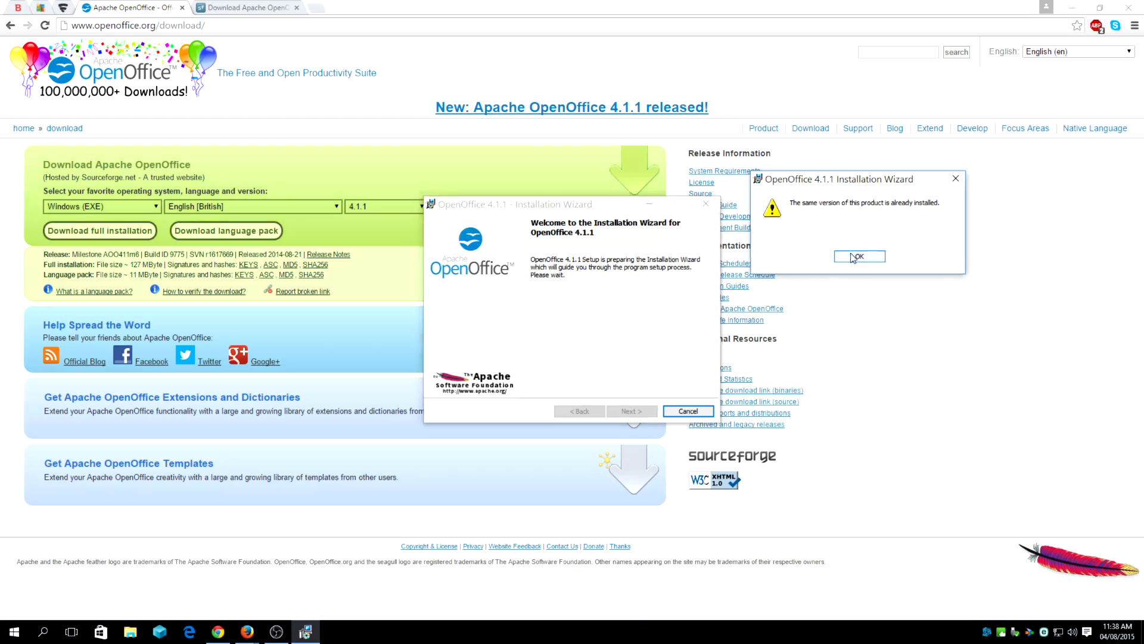
pyautogui.click(859, 256)
pyautogui.write('openo')
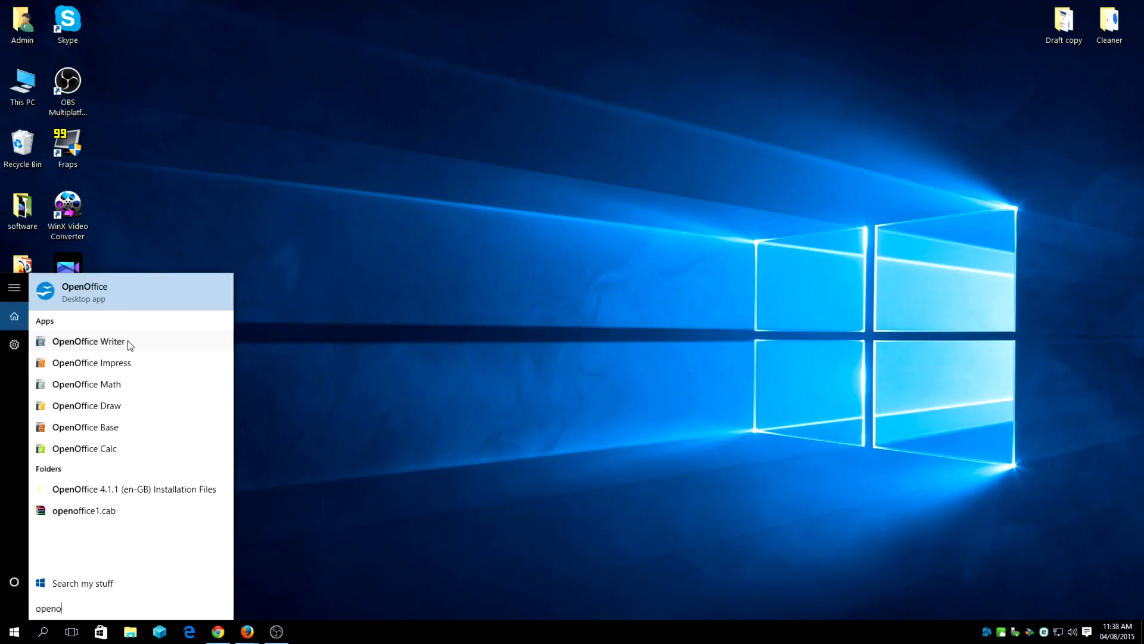
# Step: Launch OpenOffice Writer with a blank Untitled 1 document and bring up Save As
pyautogui.click(88, 341)
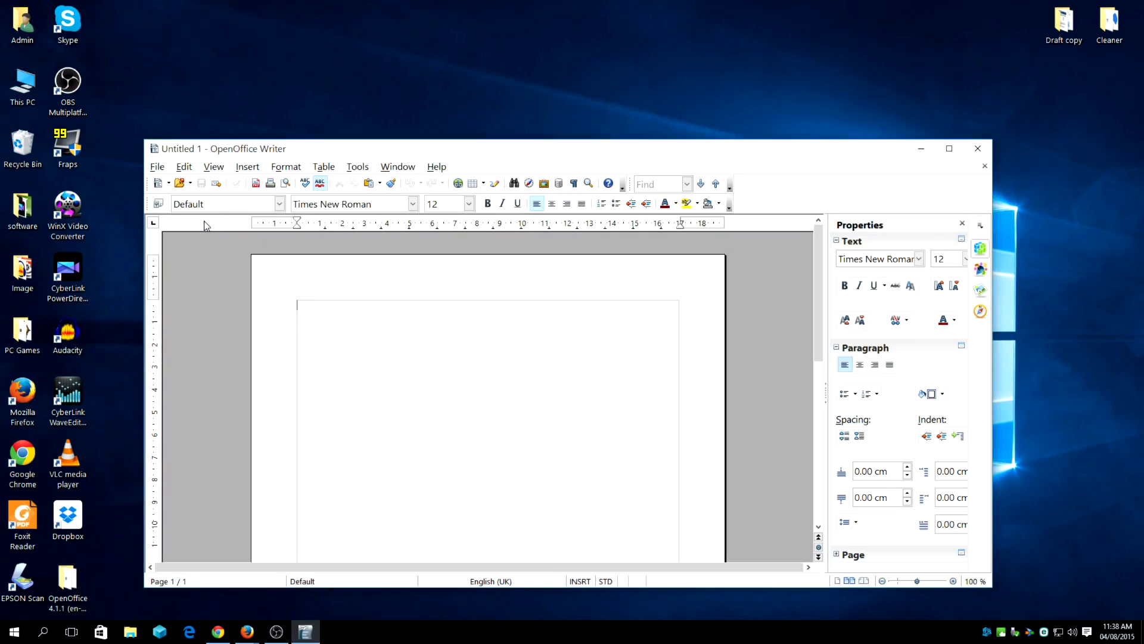
pyautogui.click(157, 166)
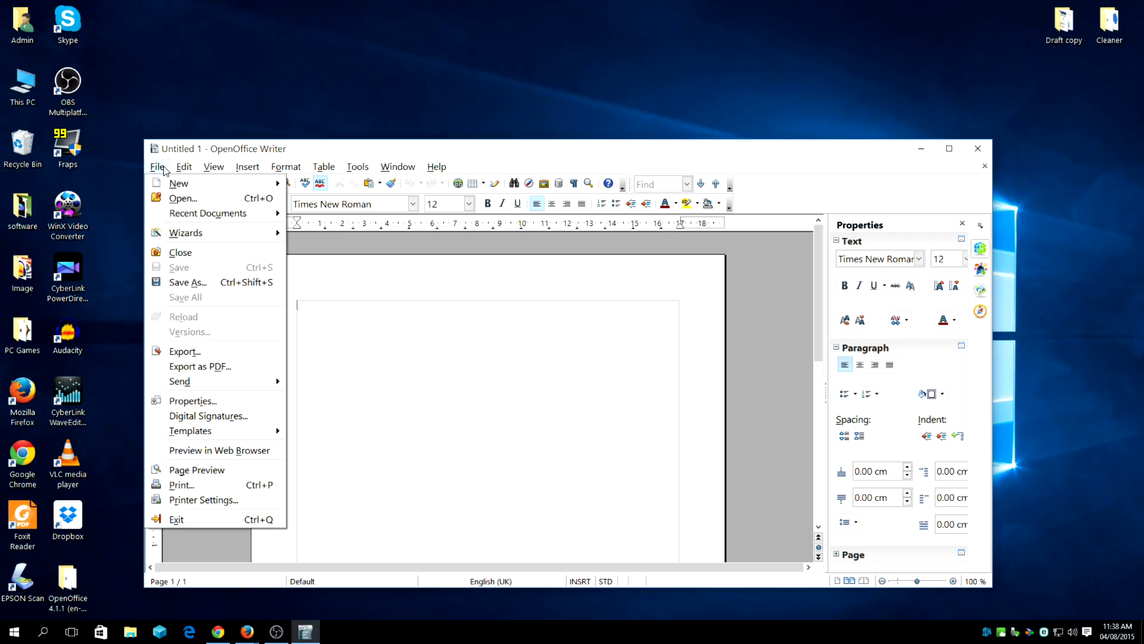
pyautogui.moveTo(326, 320)
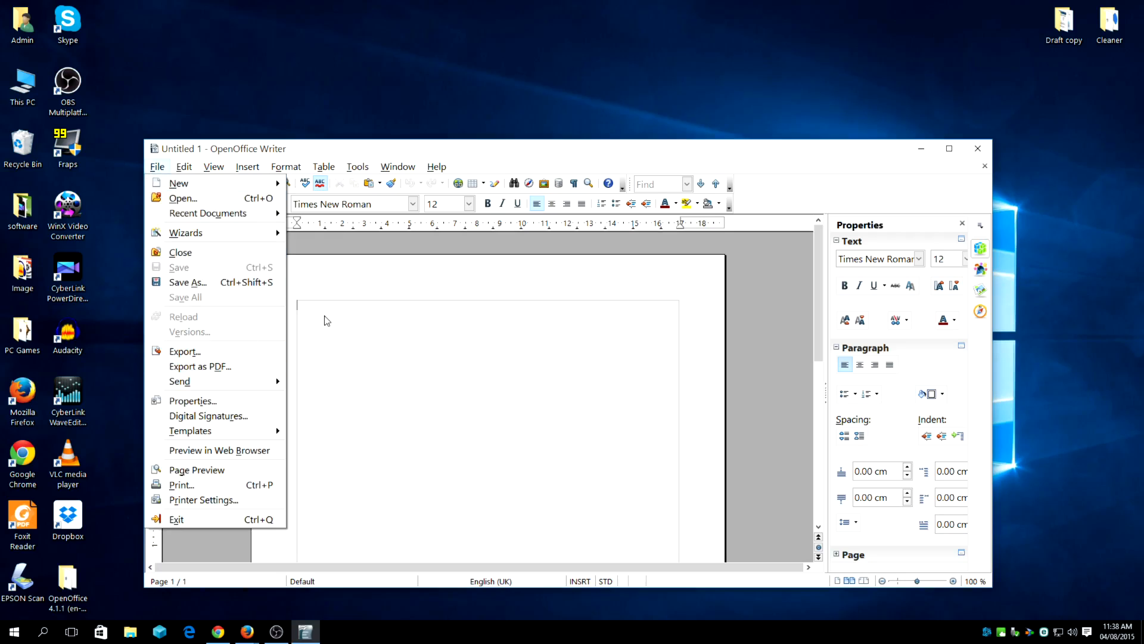
pyautogui.moveTo(237, 282)
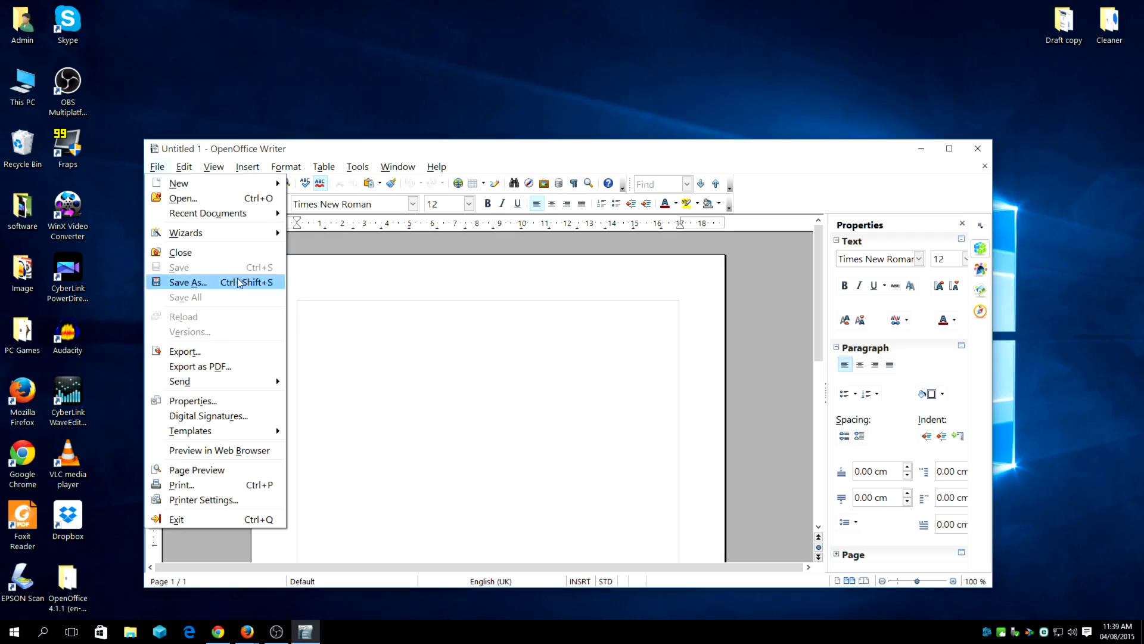
pyautogui.click(187, 282)
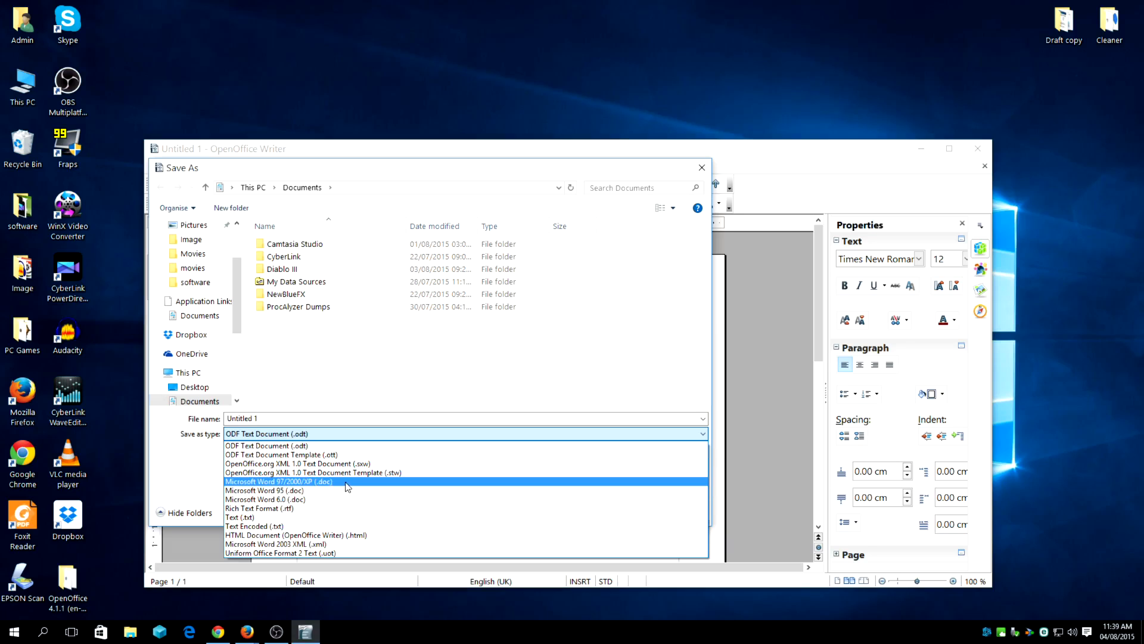
pyautogui.moveTo(337, 483)
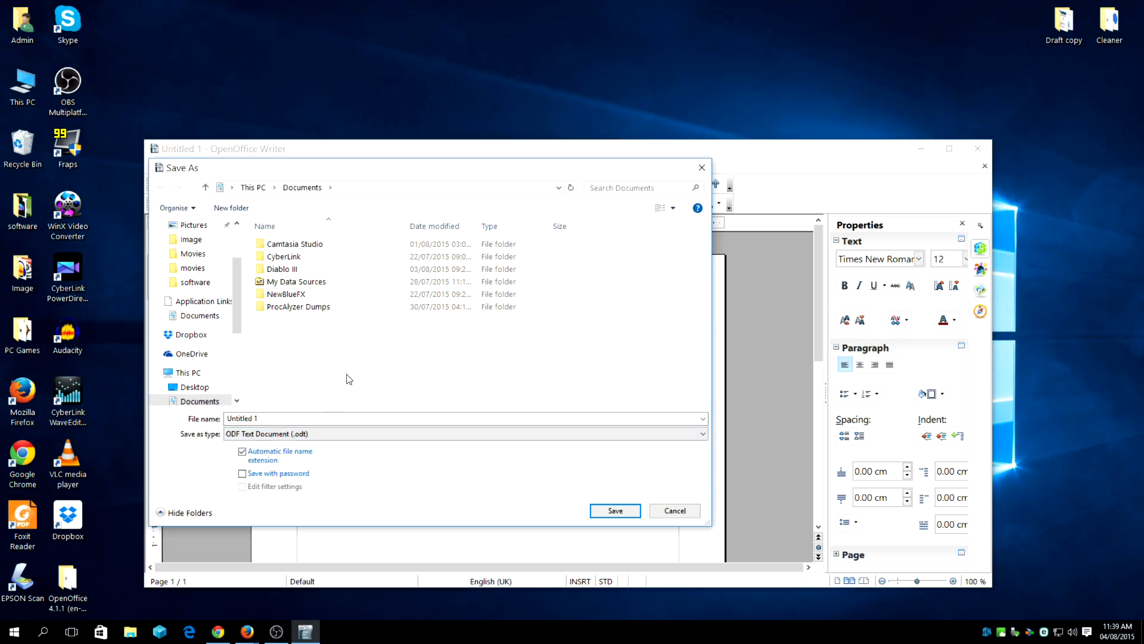
# Step: Cancel the Save As dialog, answer the ESET firewall prompt and close Writer
pyautogui.click(675, 510)
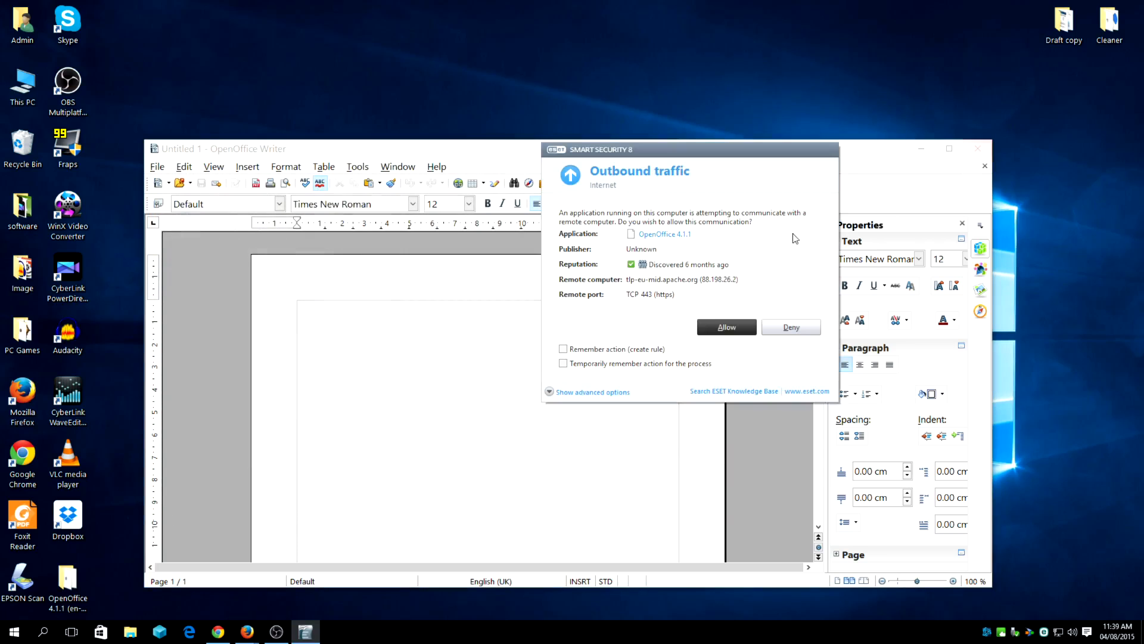
pyautogui.click(562, 348)
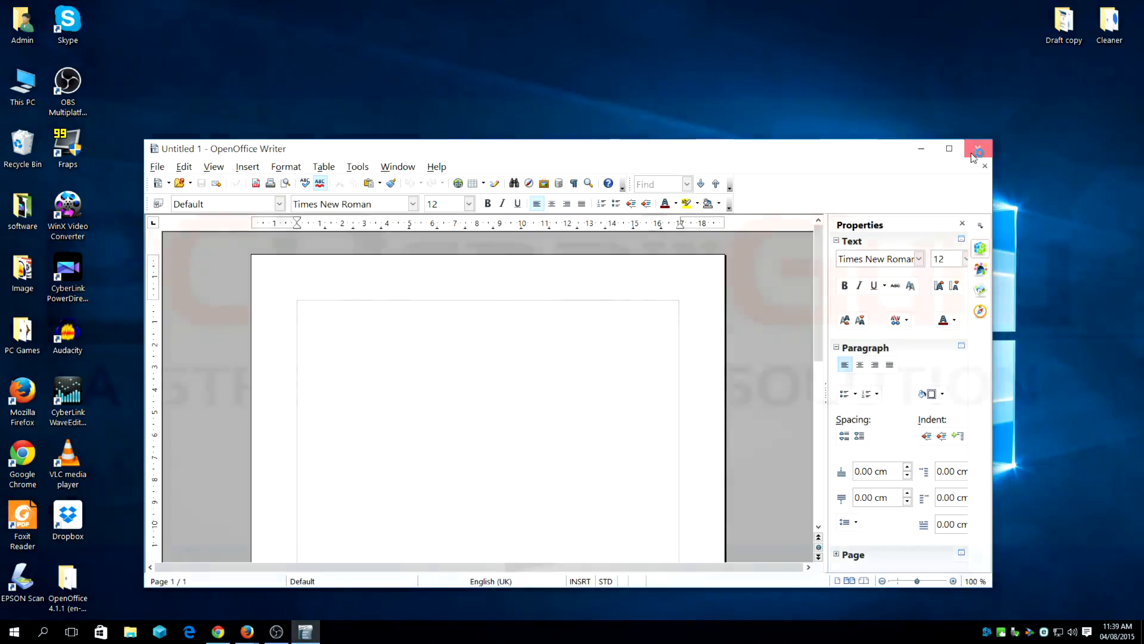
pyautogui.click(977, 148)
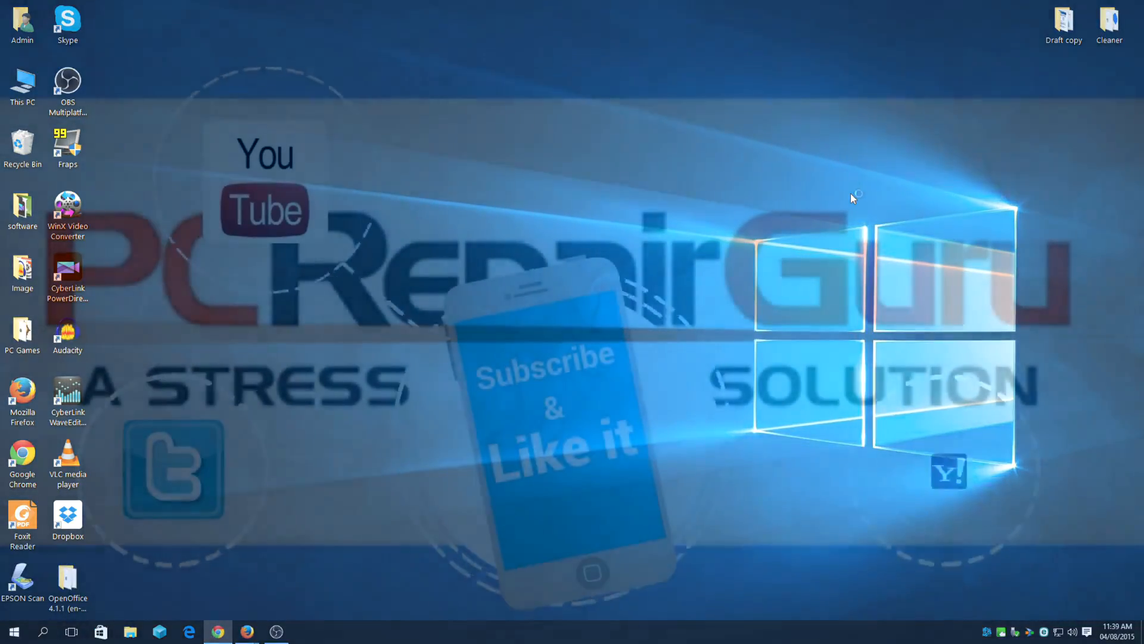